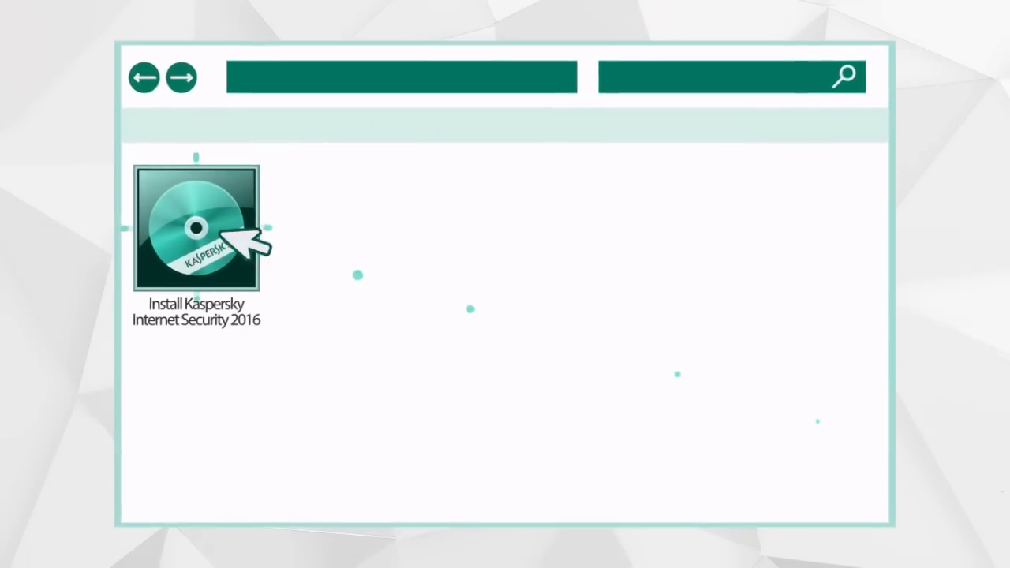
# Run the 'Install Kaspersky Internet Security 2016' setup from File Explorer.
pyautogui.doubleClick(195, 227)
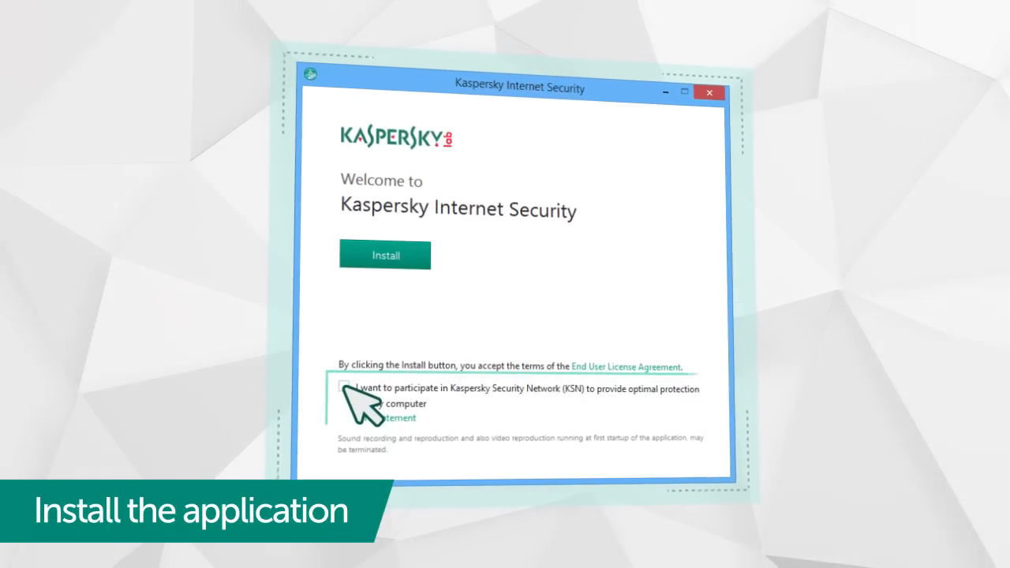
# Opt in to Kaspersky Security Network and begin the installation.
pyautogui.click(342, 388)
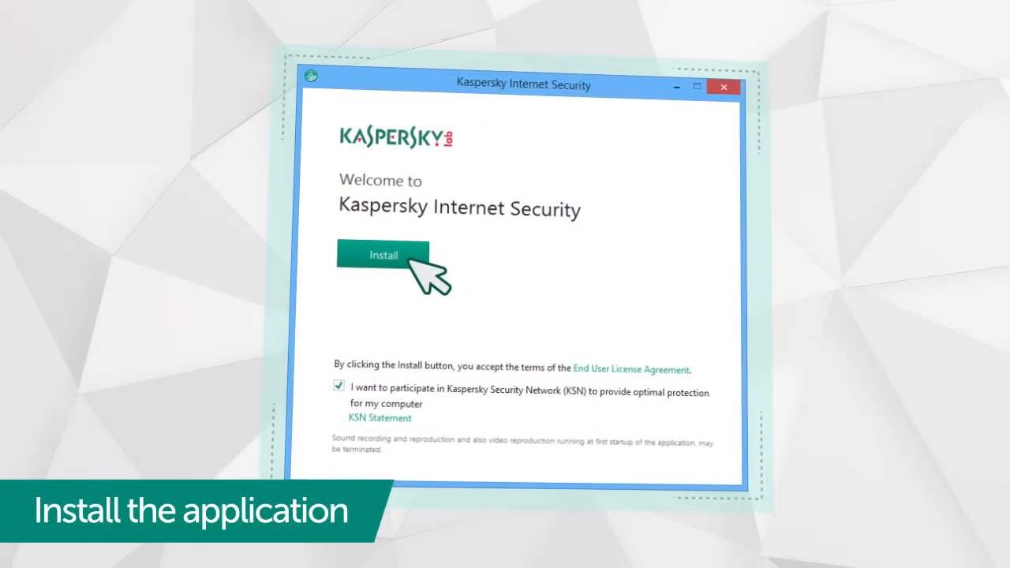
pyautogui.click(384, 254)
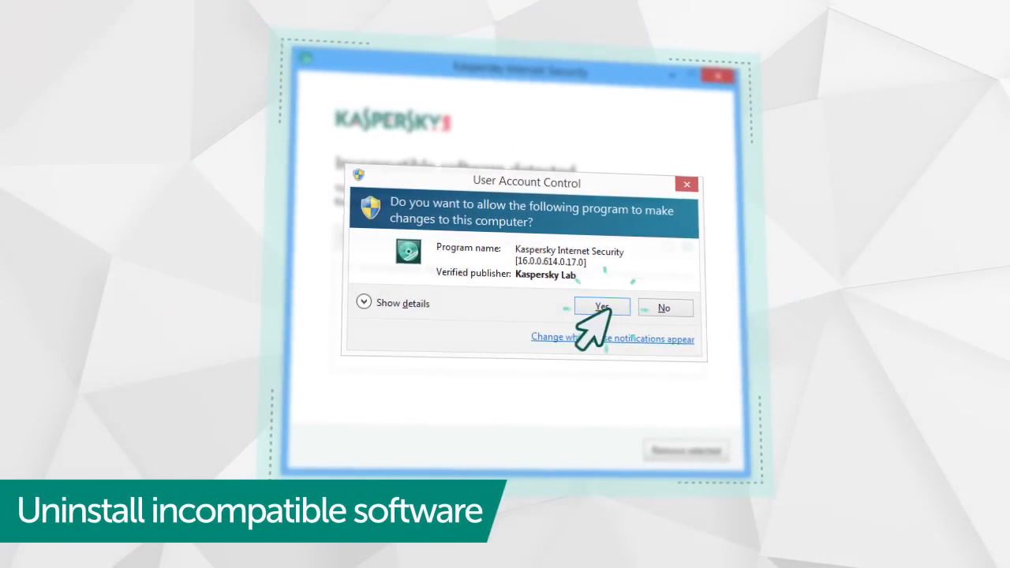
# Approve the UAC prompt, remove the incompatible software, and finish with Kaspersky launching.
pyautogui.click(602, 307)
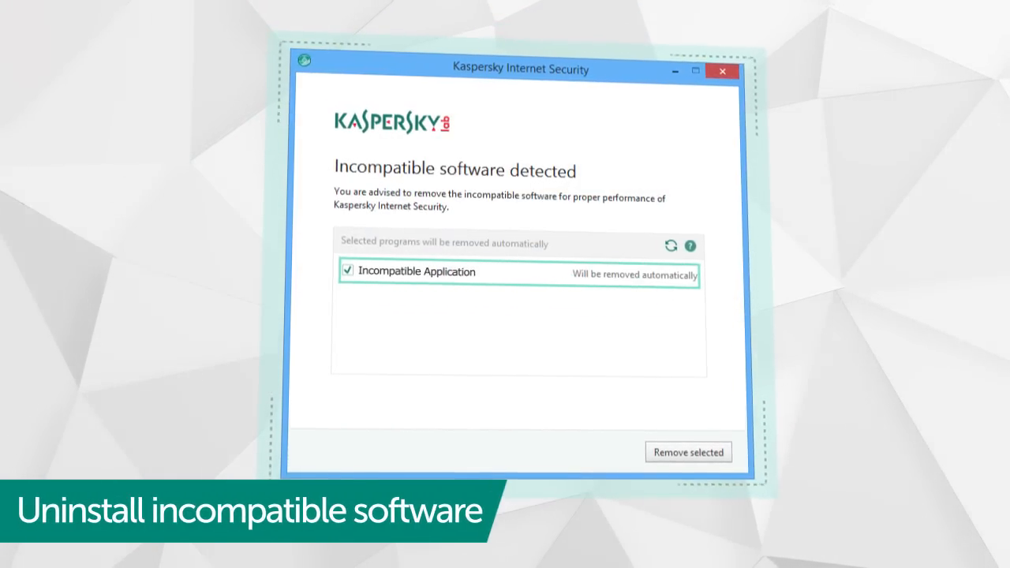
pyautogui.click(687, 451)
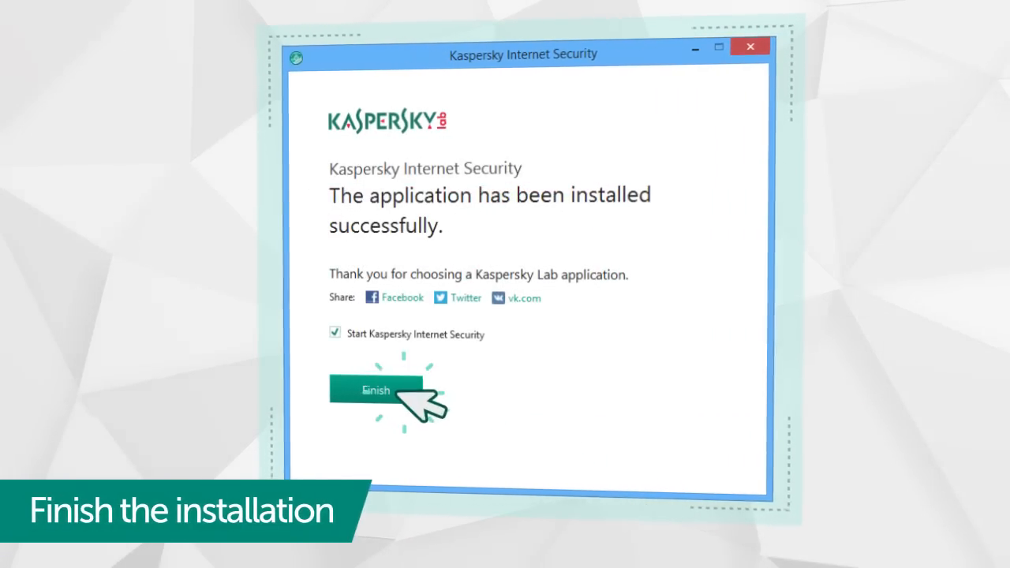
pyautogui.click(376, 390)
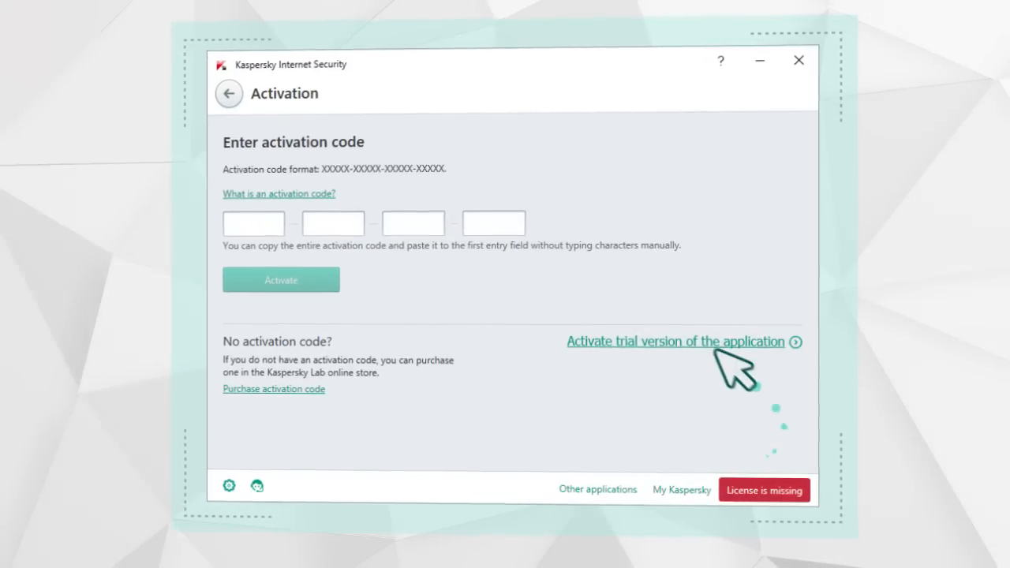
# Activate the Kaspersky Internet Security trial and dismiss the success screen.
pyautogui.click(674, 341)
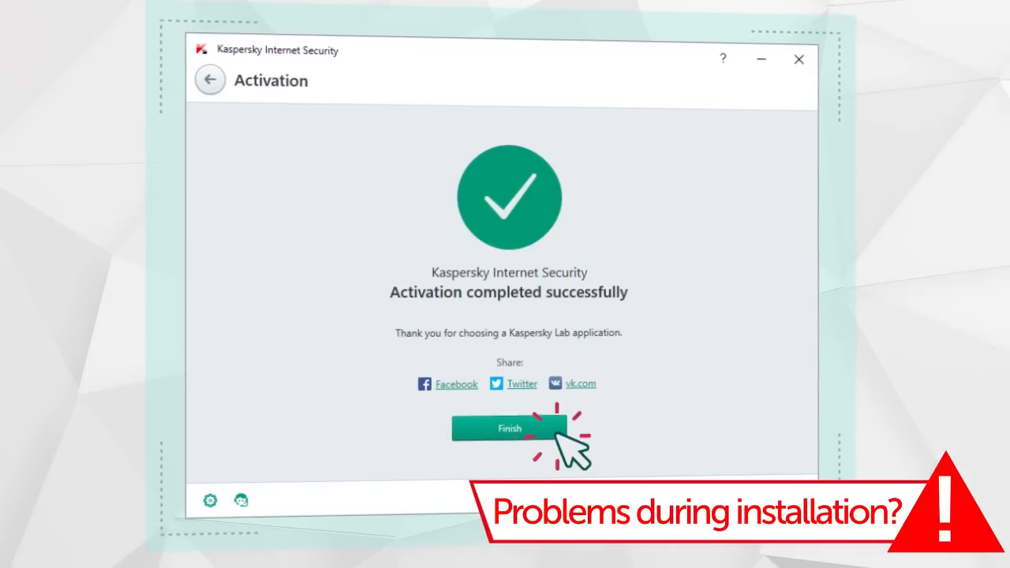
pyautogui.click(509, 429)
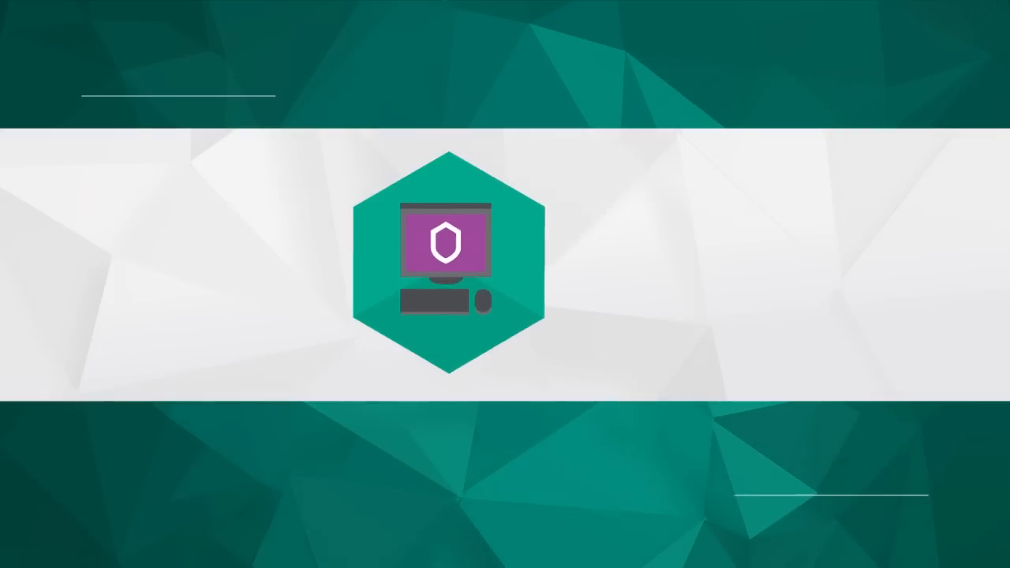